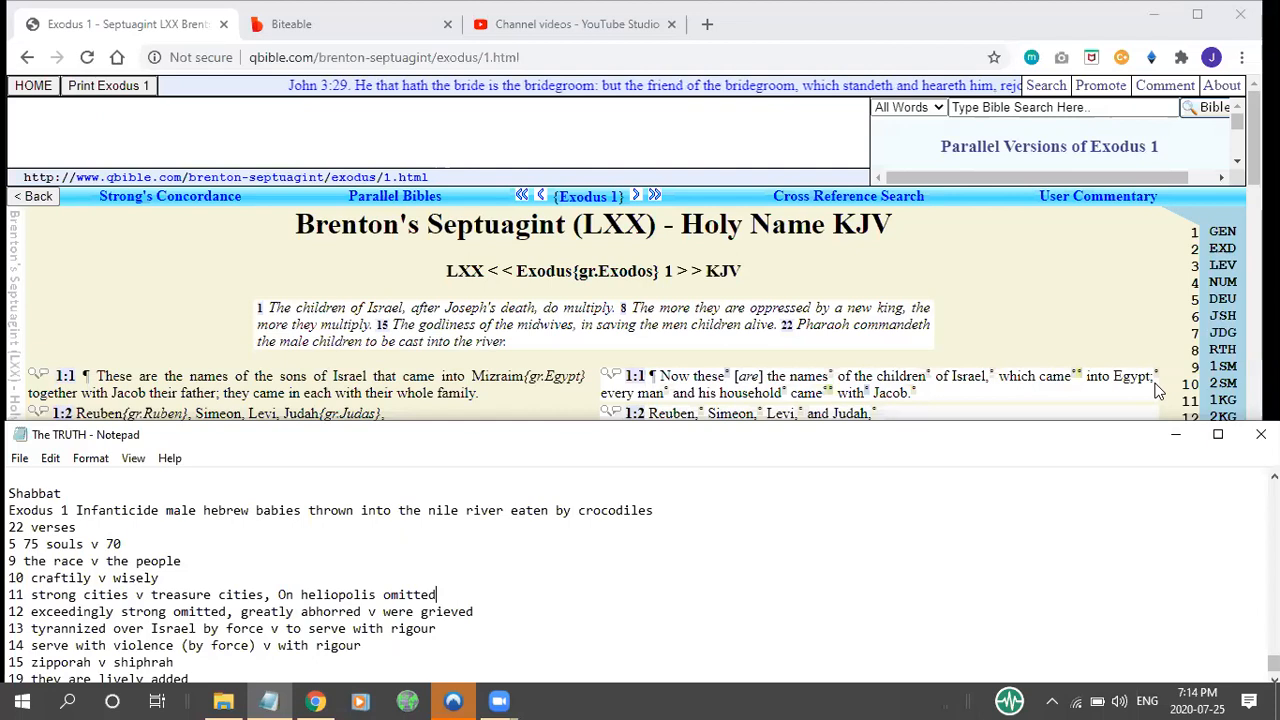
mouse_move(886, 261)
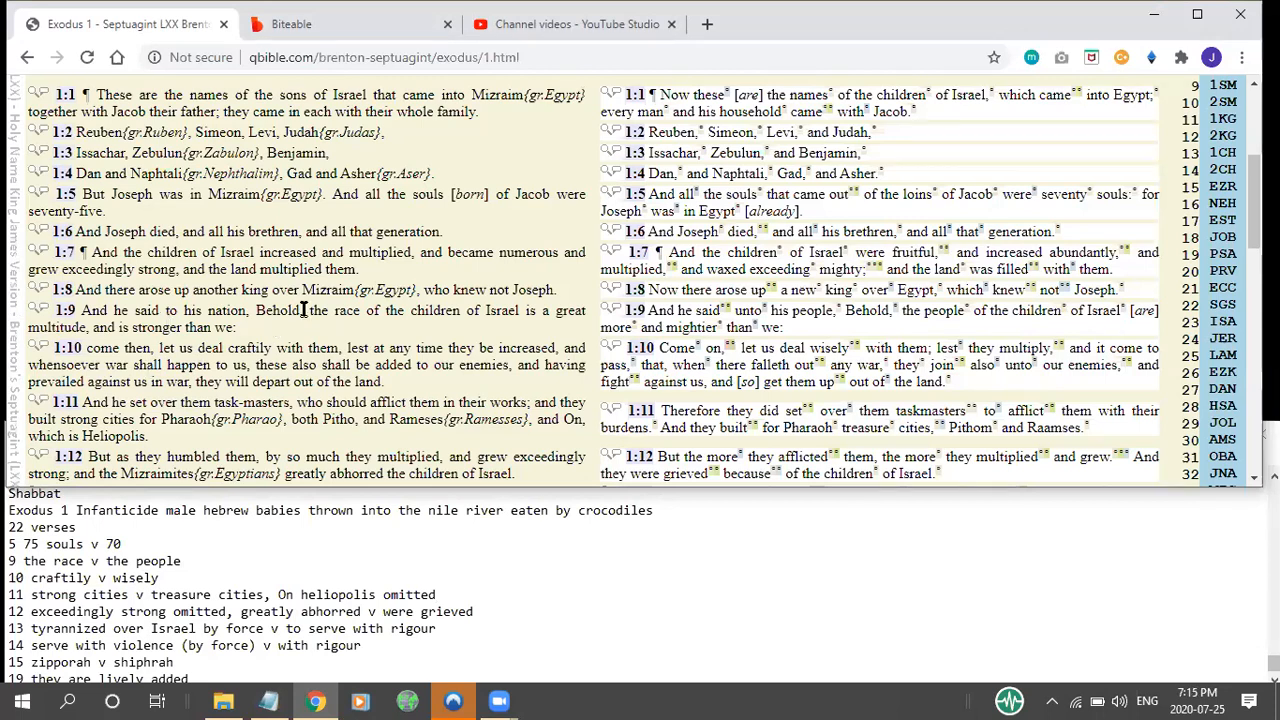
mouse_move(345, 310)
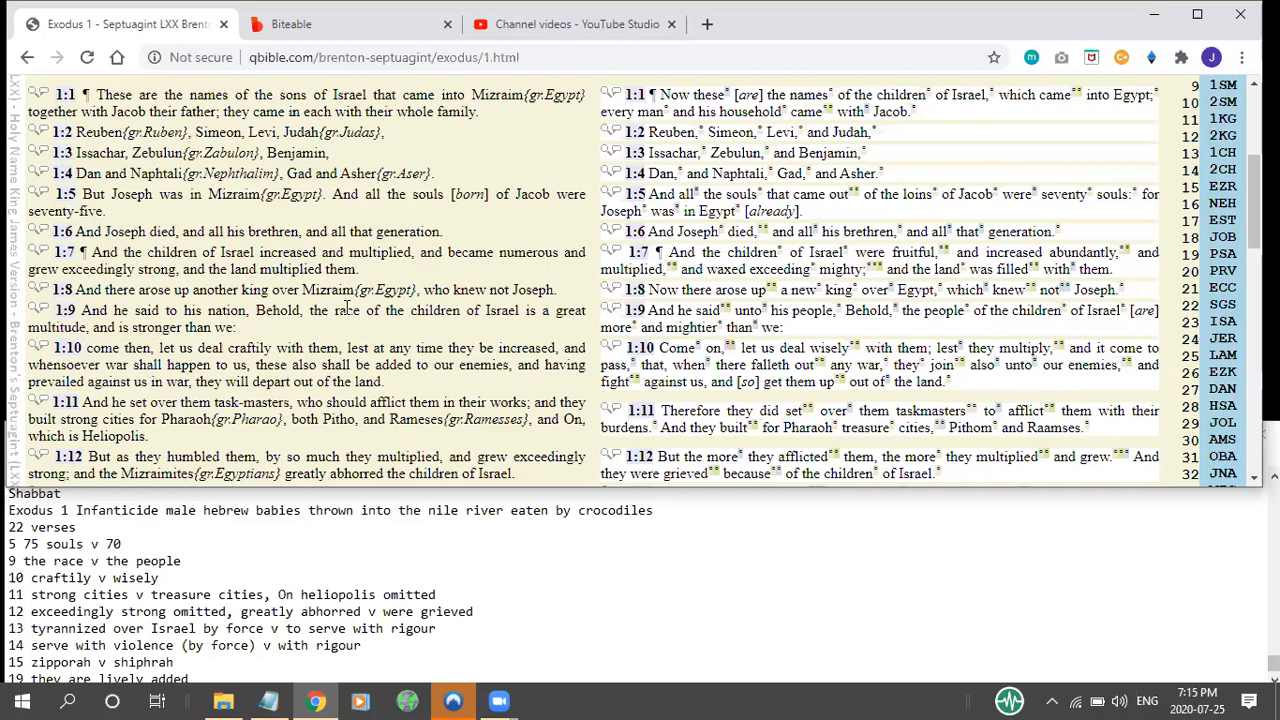
mouse_move(793, 306)
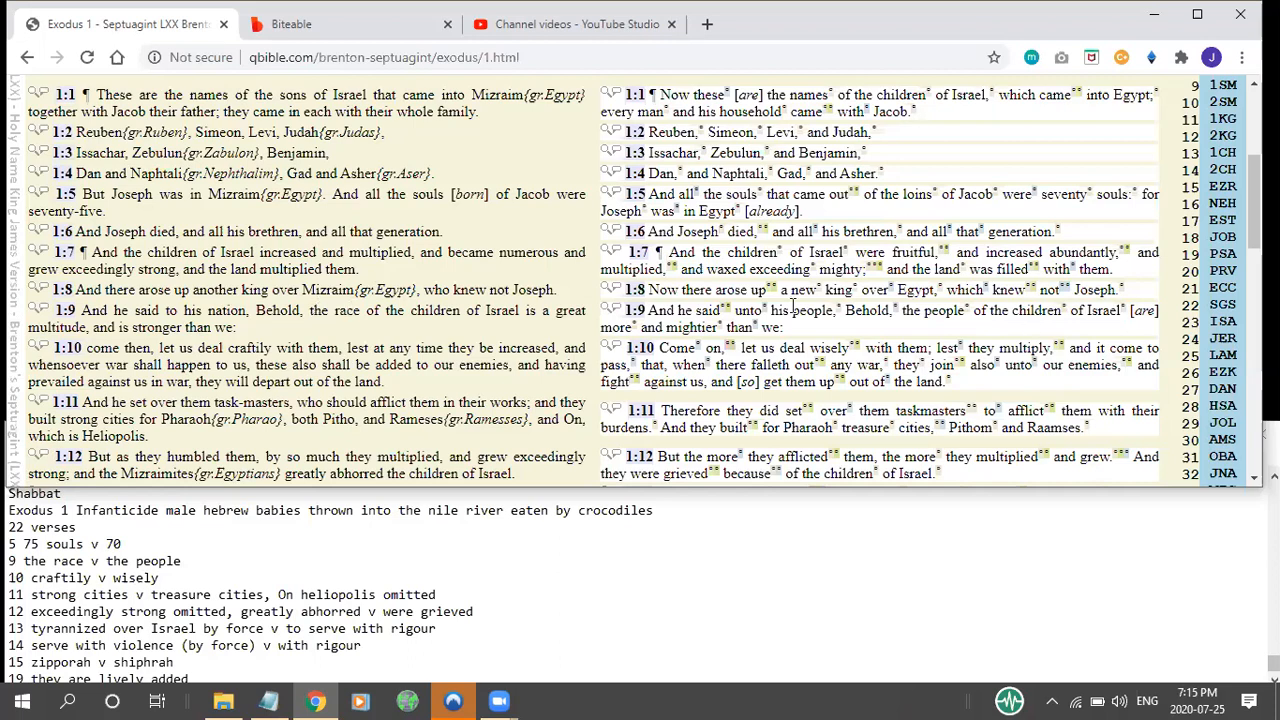
mouse_move(540, 285)
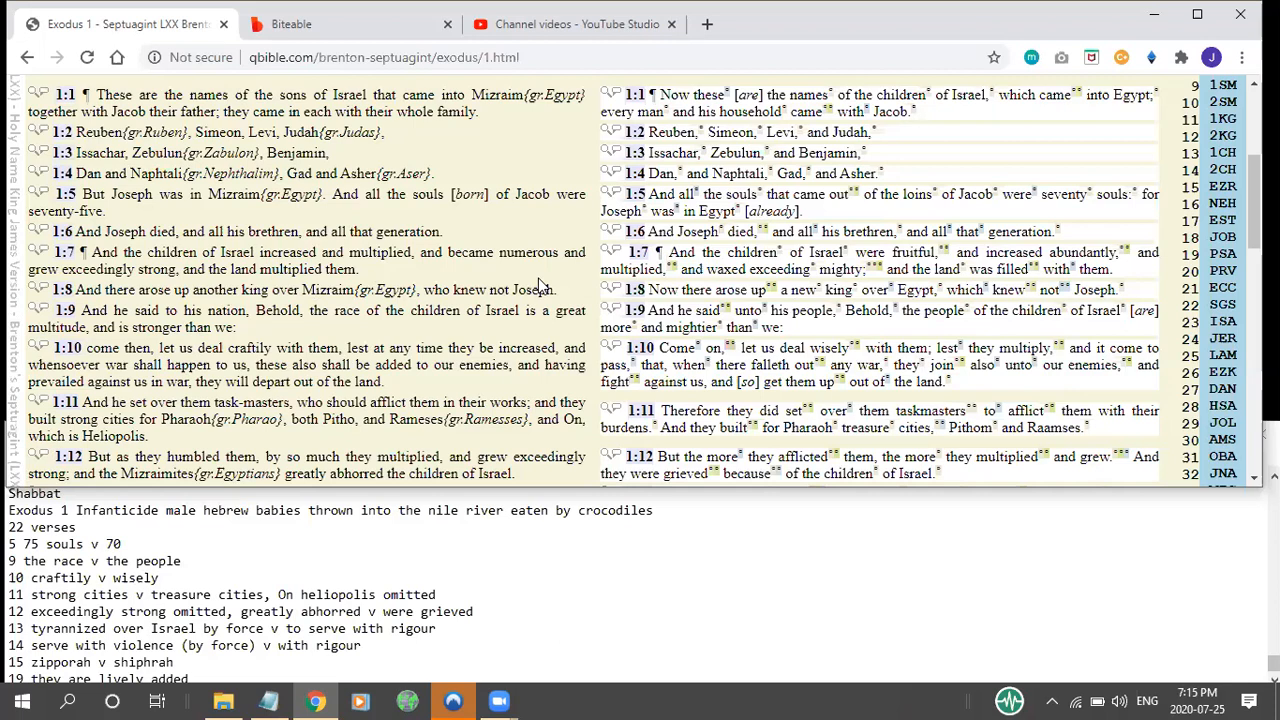
scroll("down", 3)
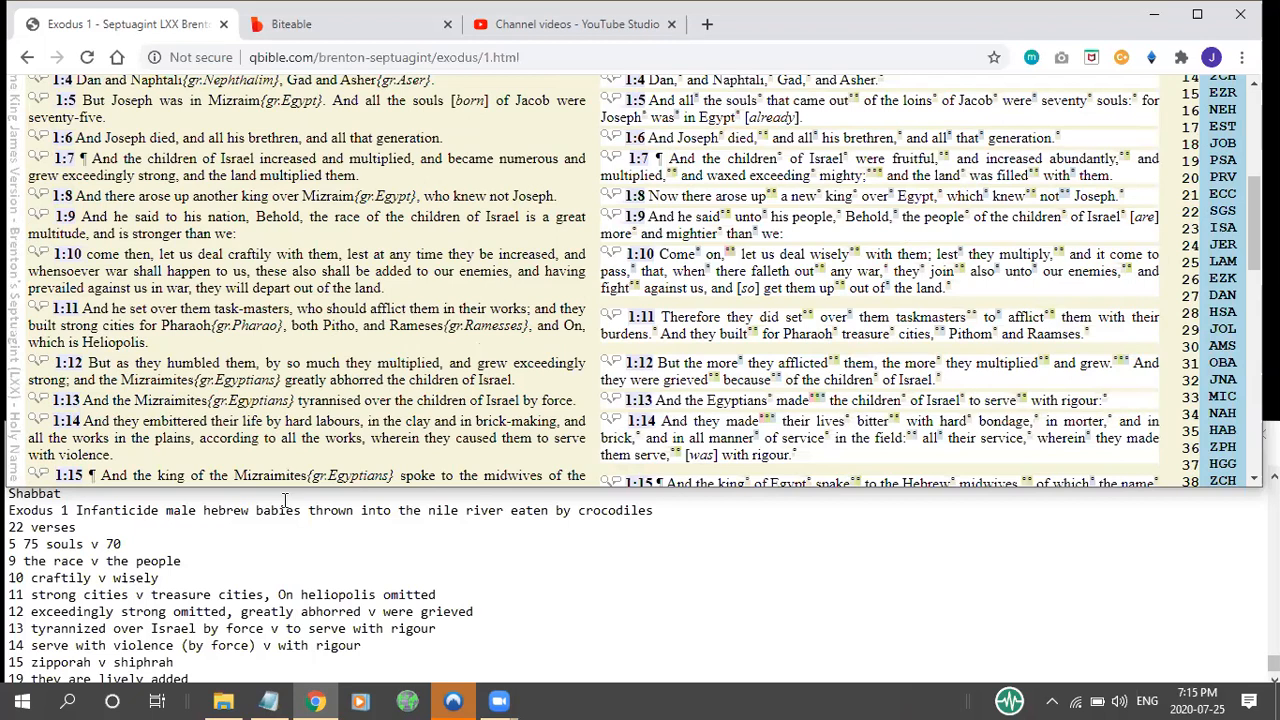
mouse_move(225, 262)
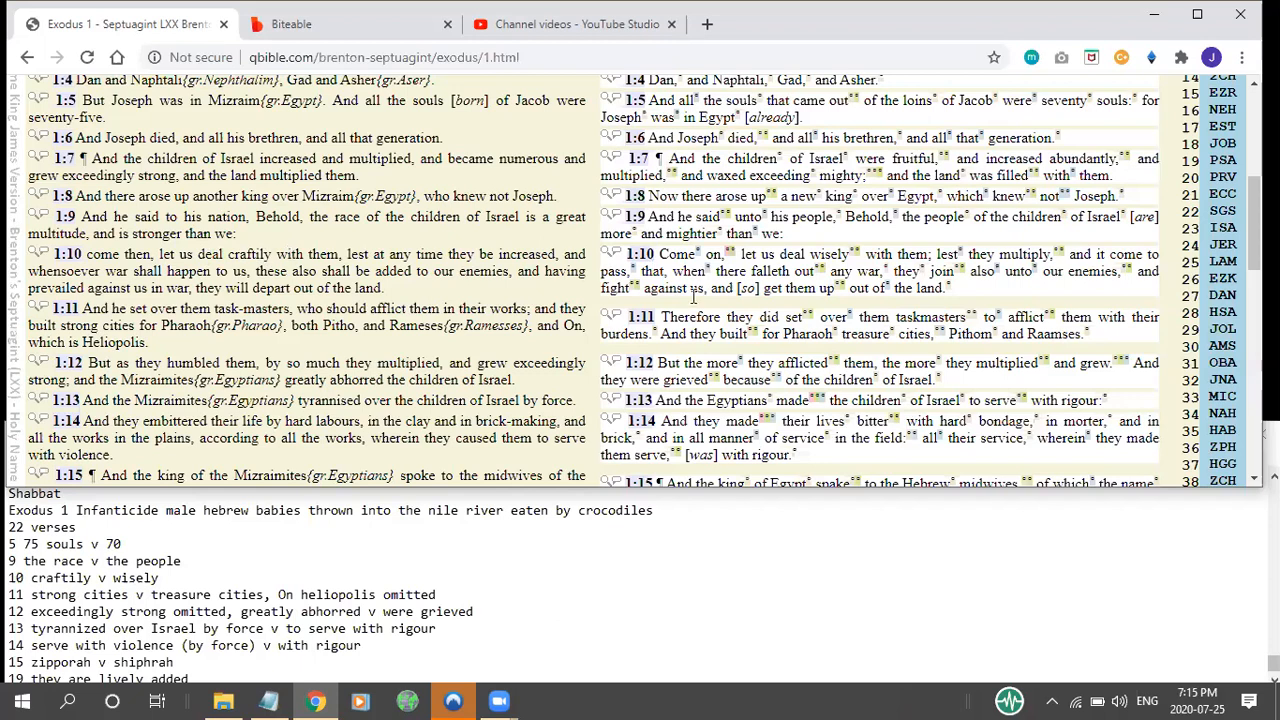
mouse_move(358, 279)
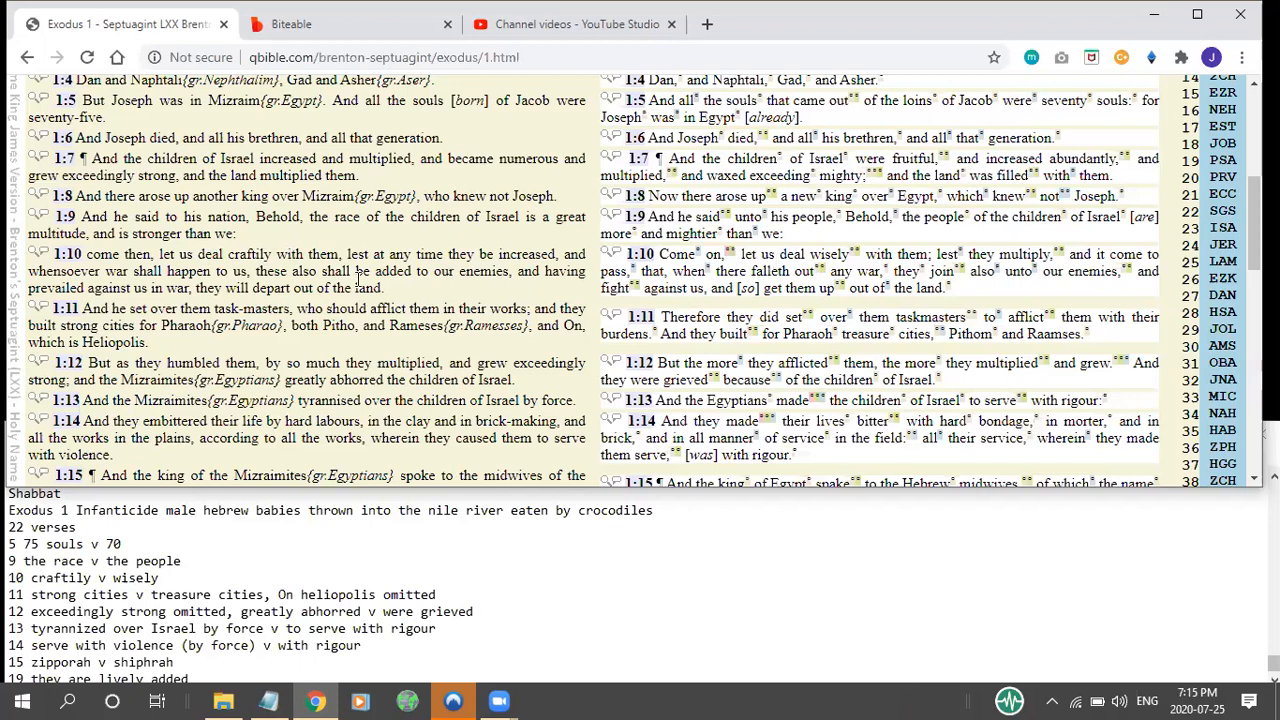
scroll("down", 3)
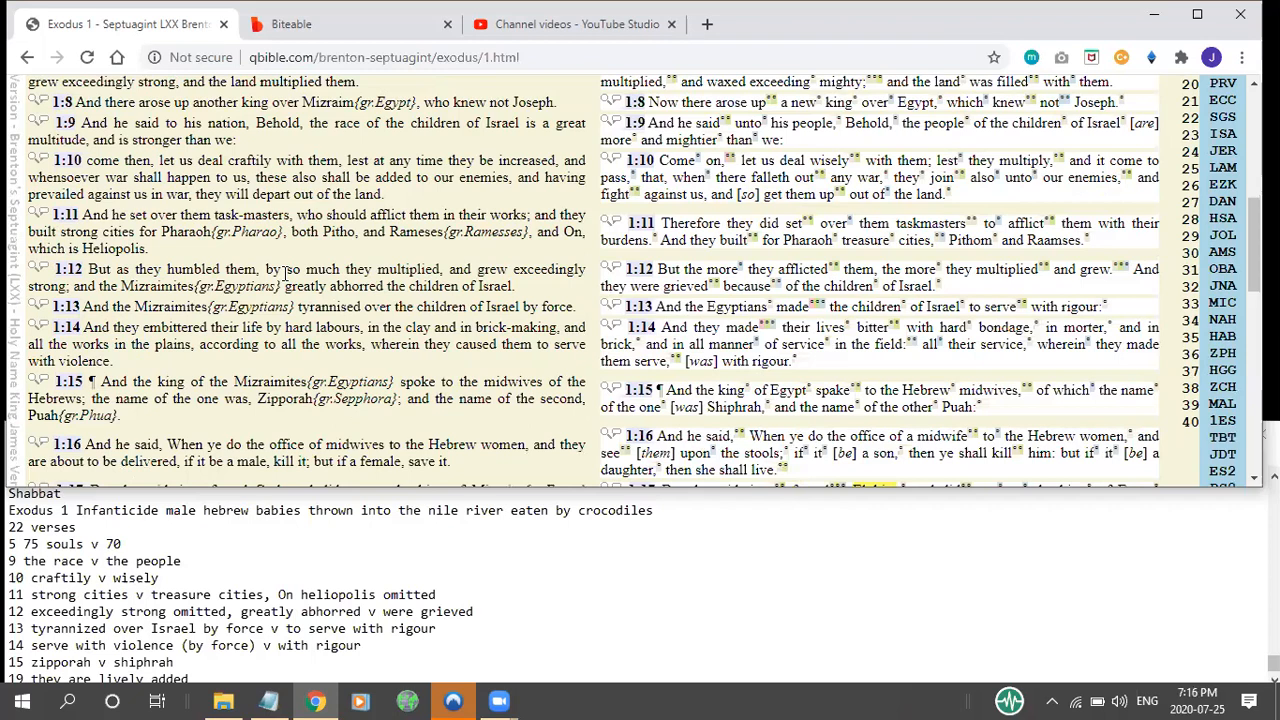
mouse_move(245, 340)
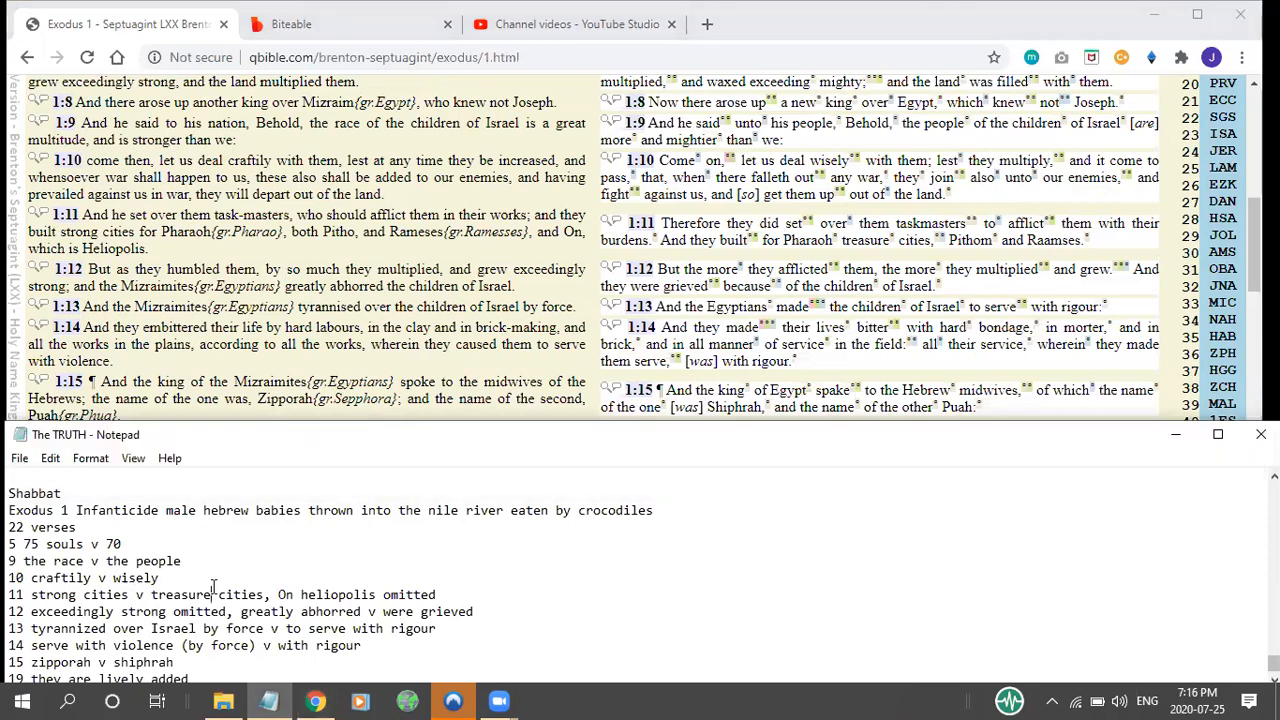
scroll("down", 3)
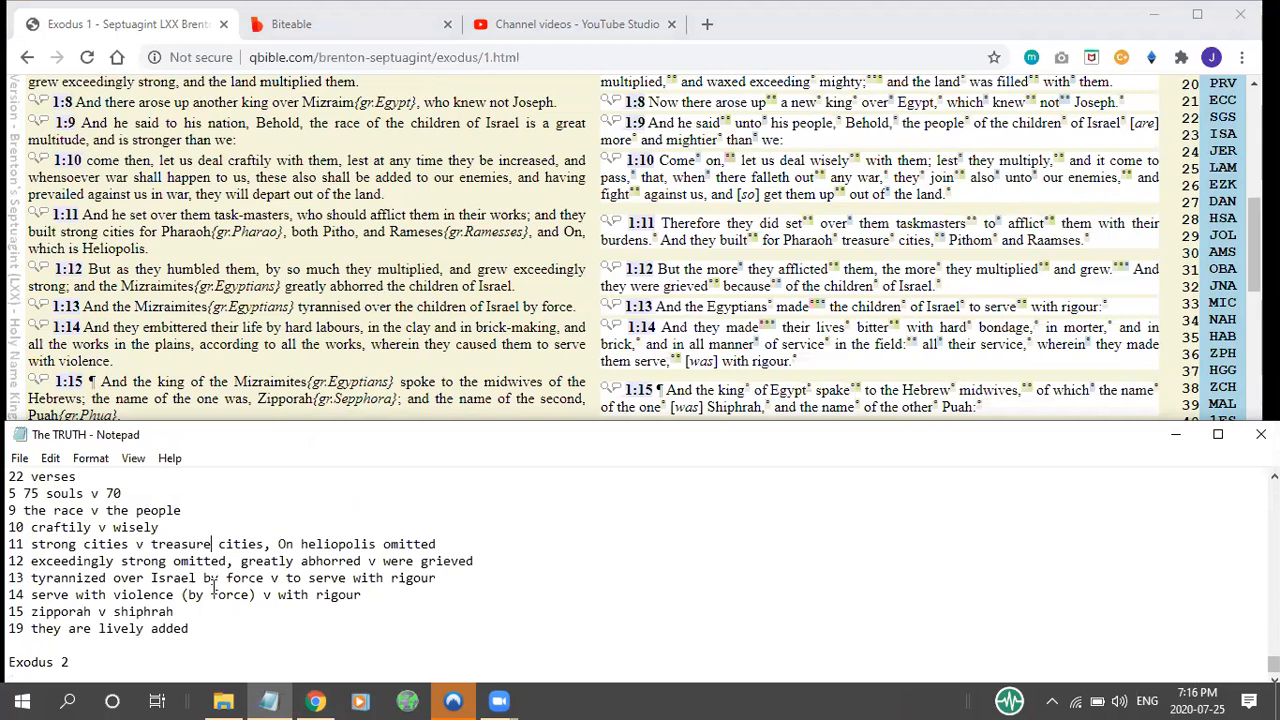
mouse_move(338, 213)
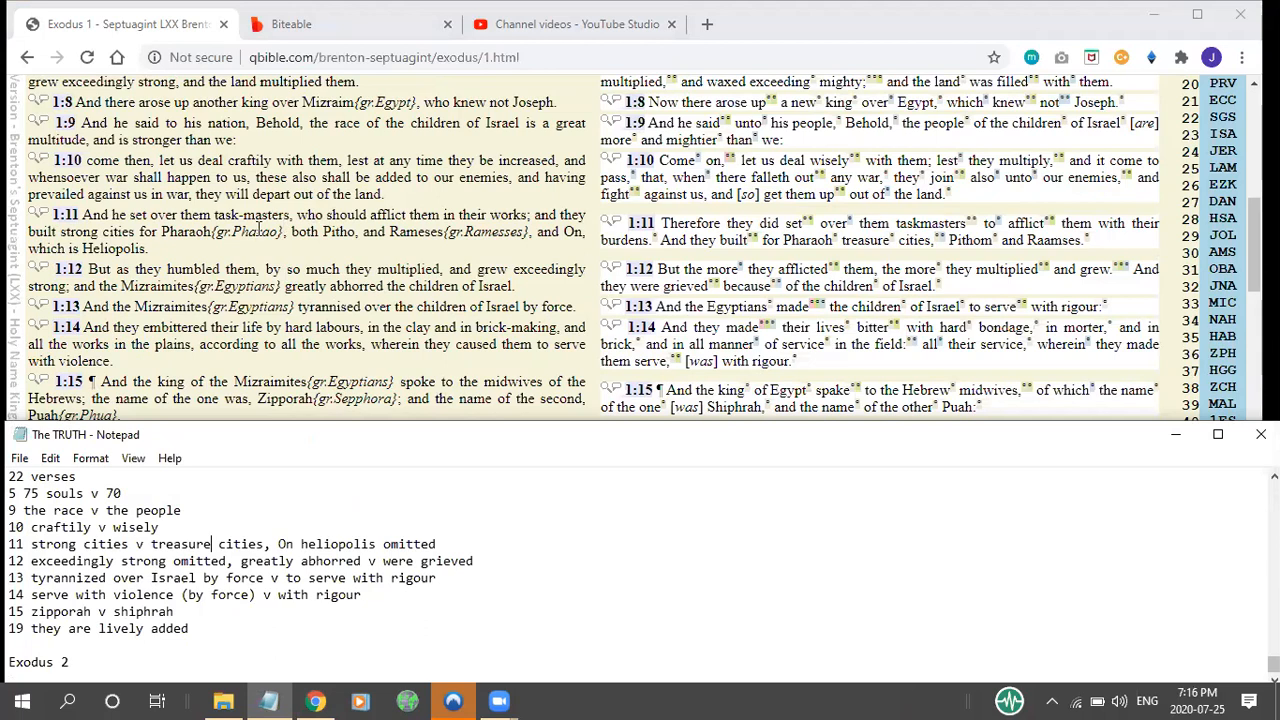
mouse_move(352, 255)
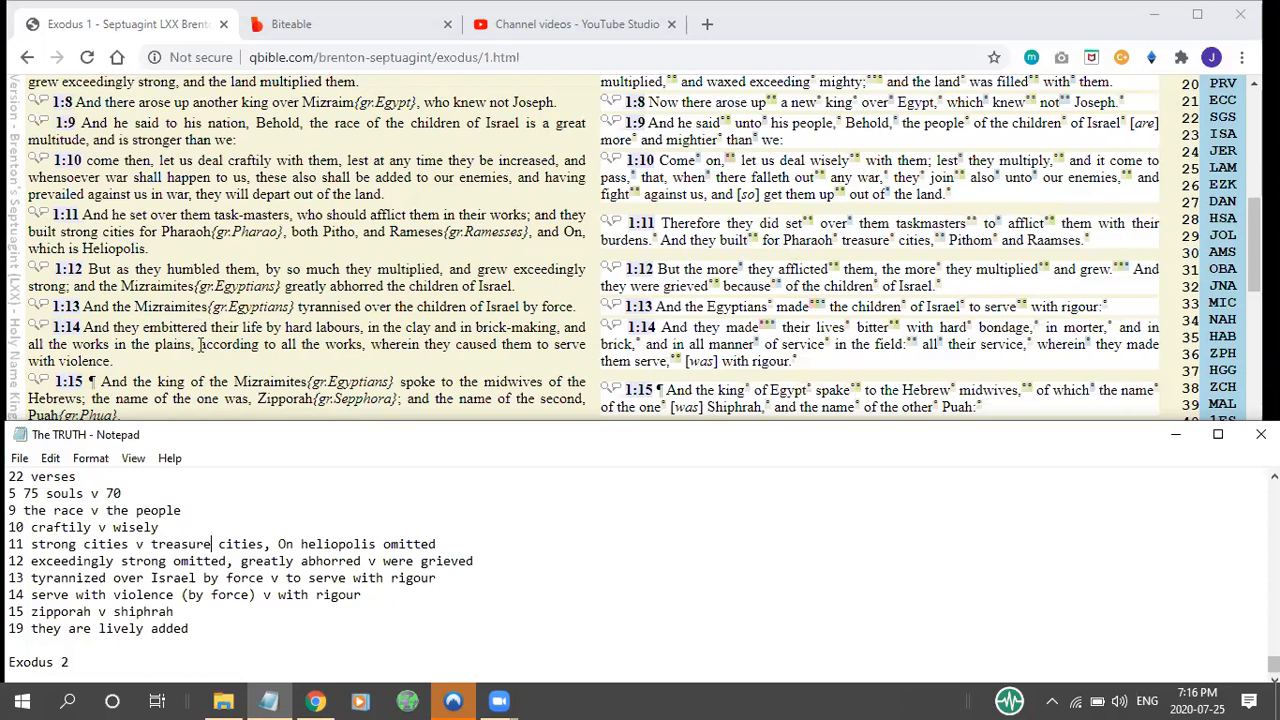
mouse_move(315, 290)
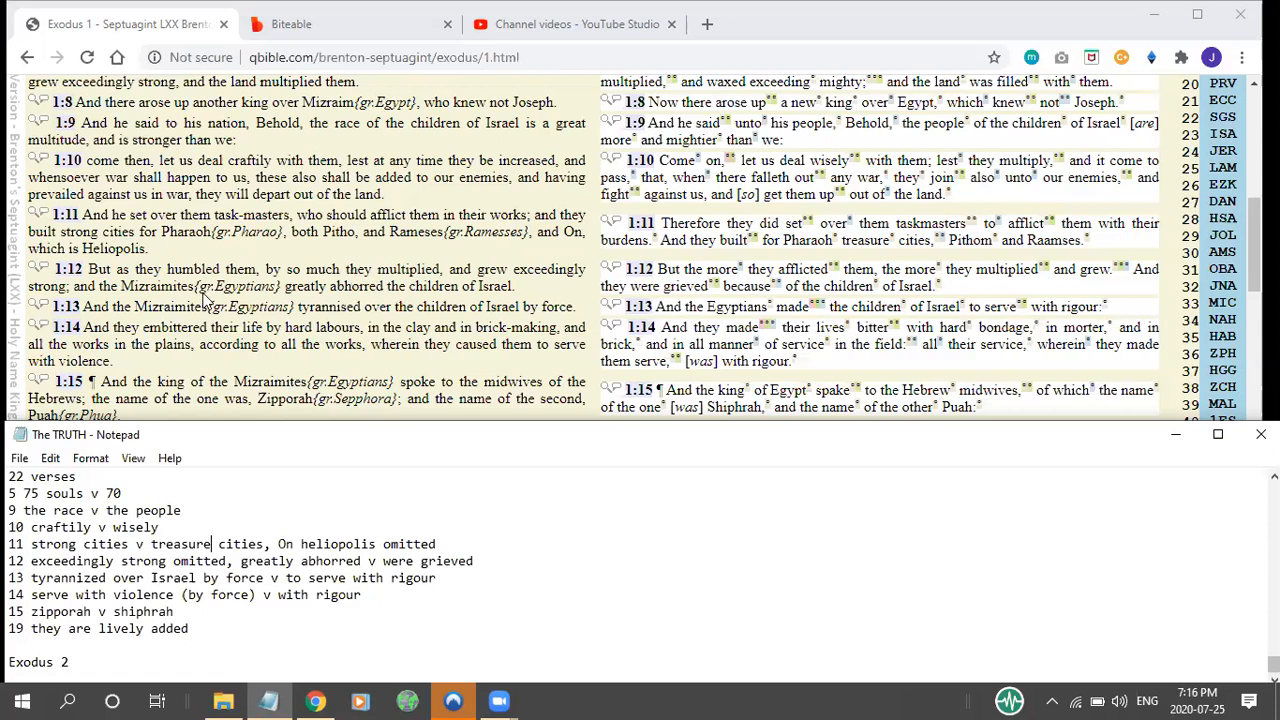
scroll("down", 3)
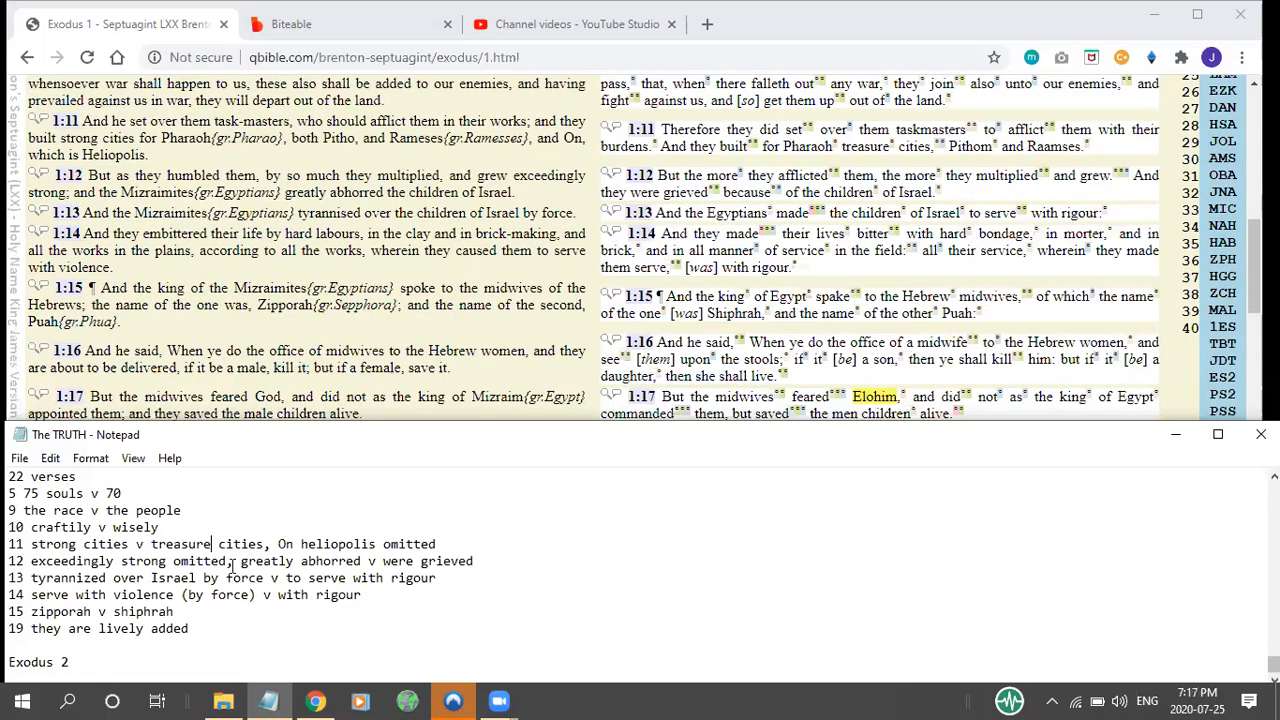
mouse_move(150, 551)
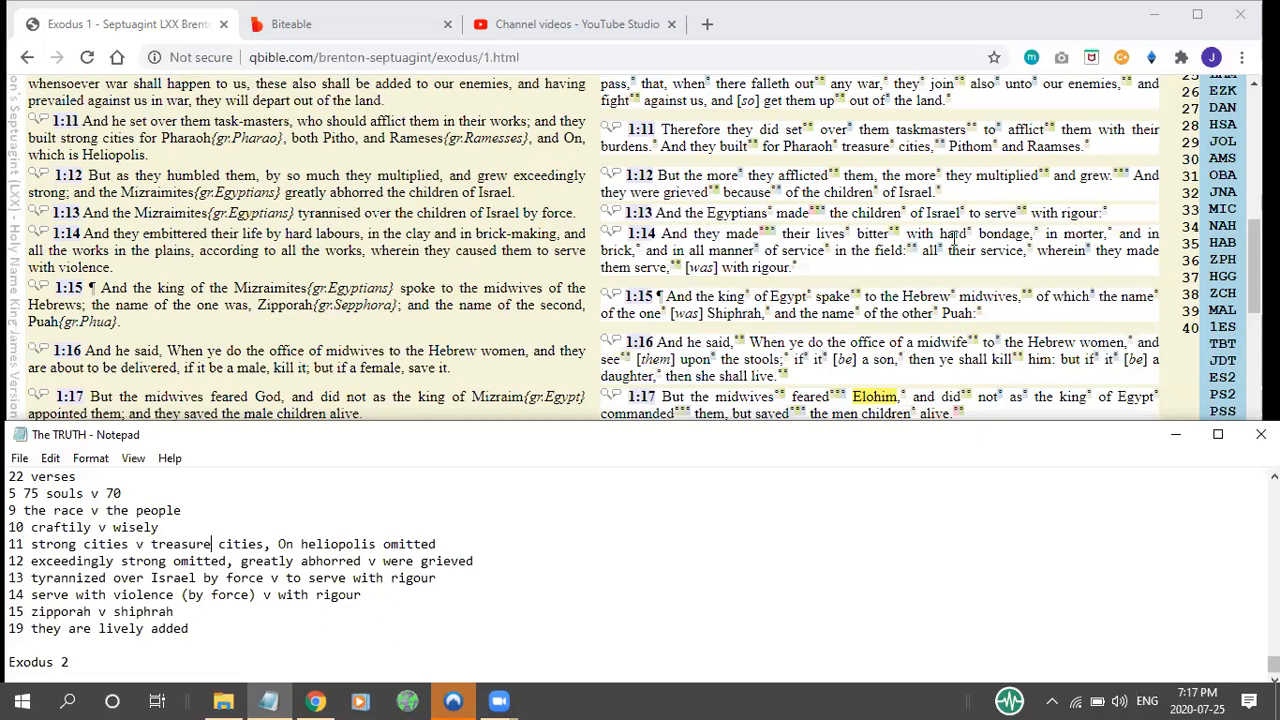
mouse_move(485, 240)
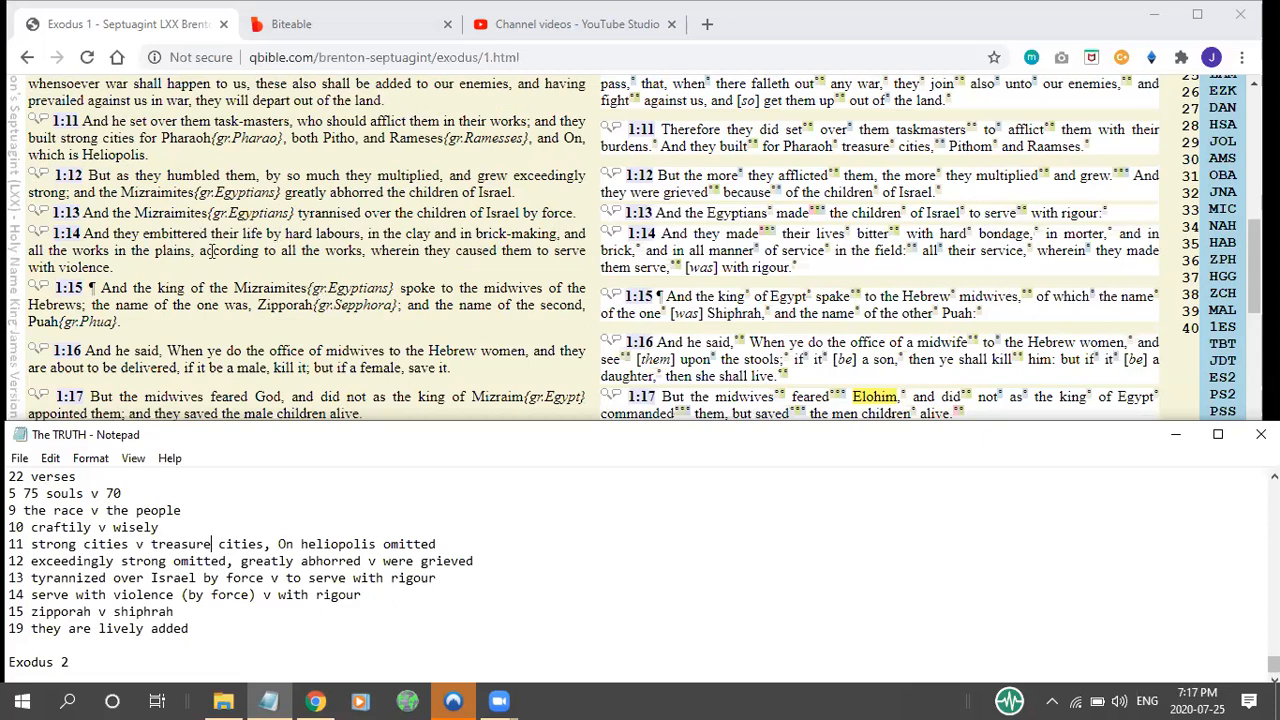
mouse_move(370, 256)
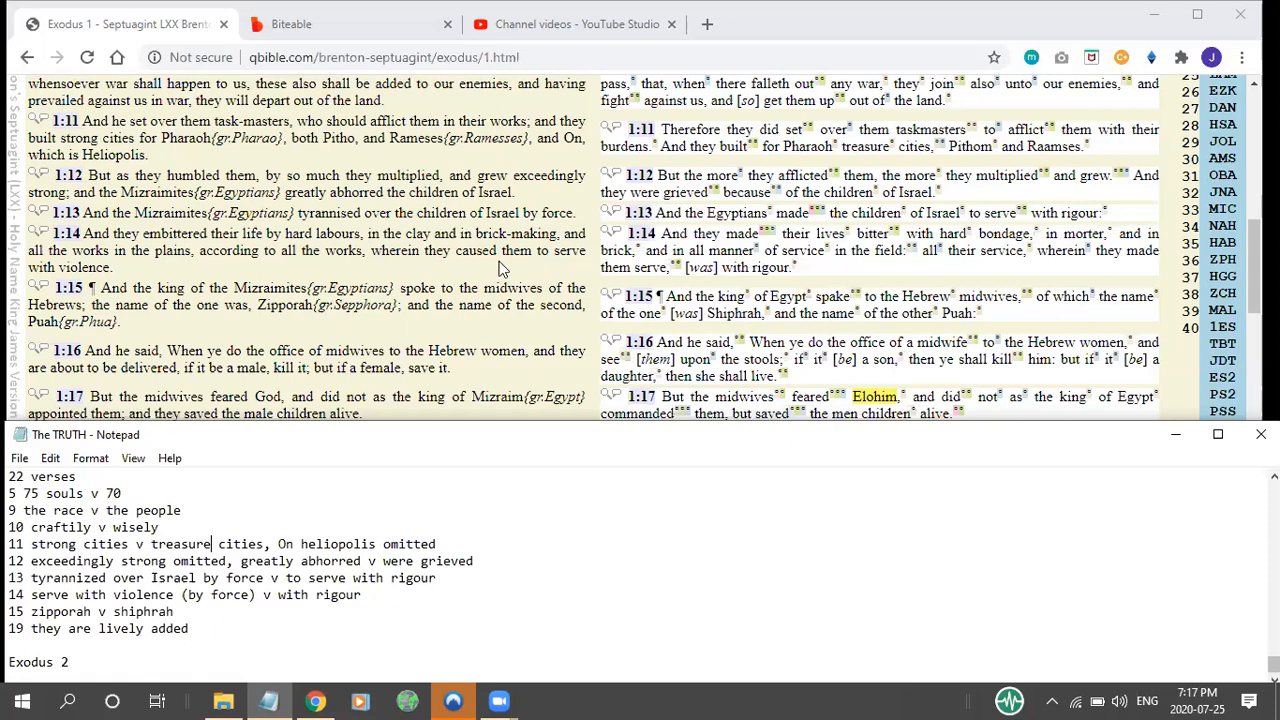
mouse_move(425, 248)
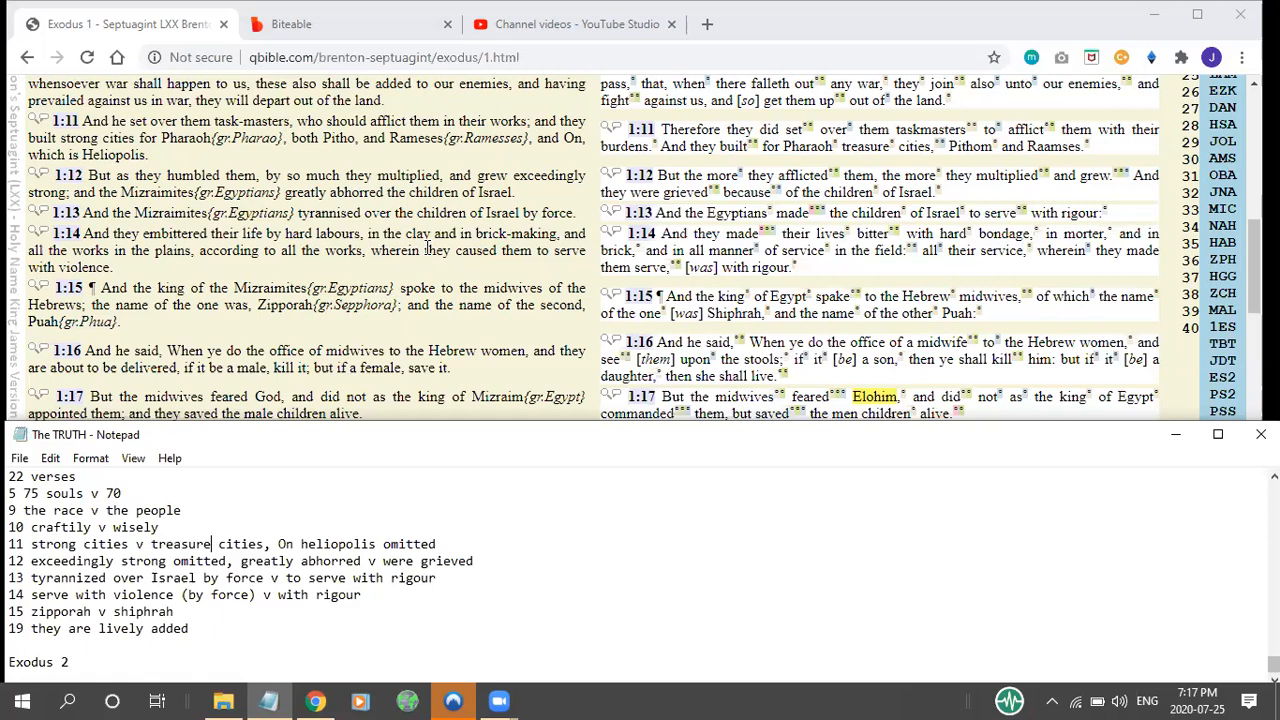
mouse_move(722, 234)
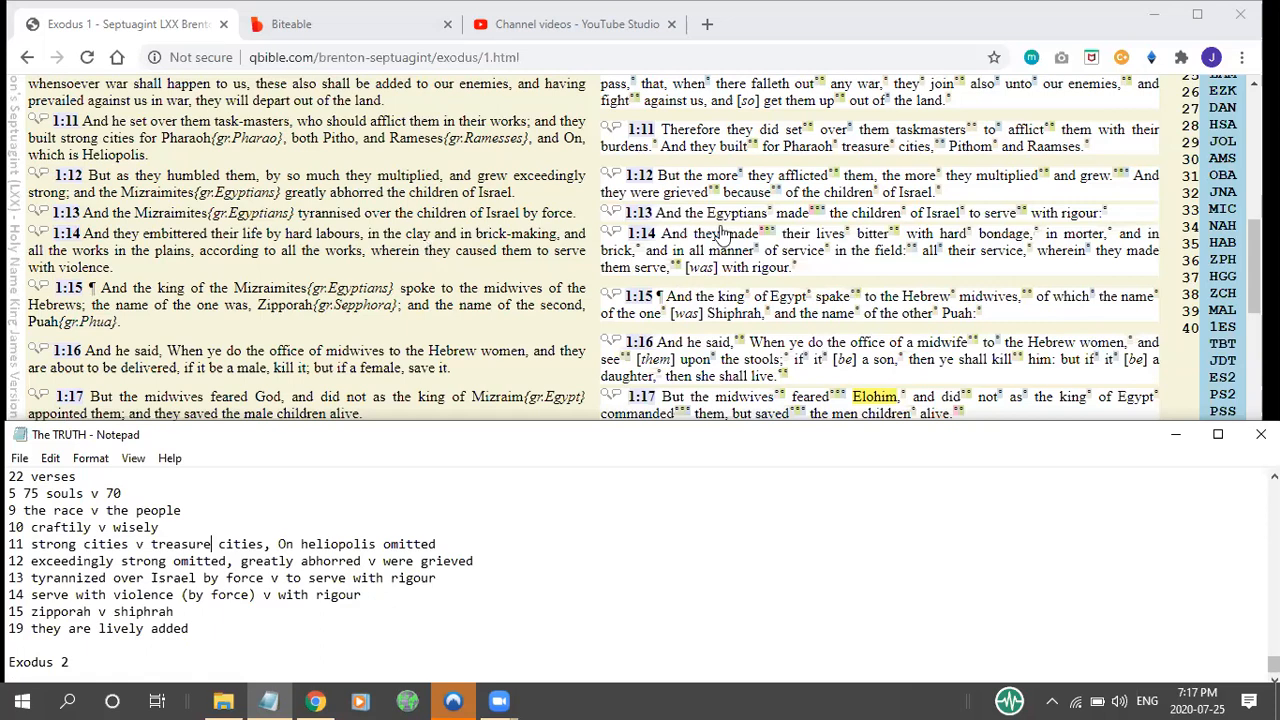
mouse_move(782, 257)
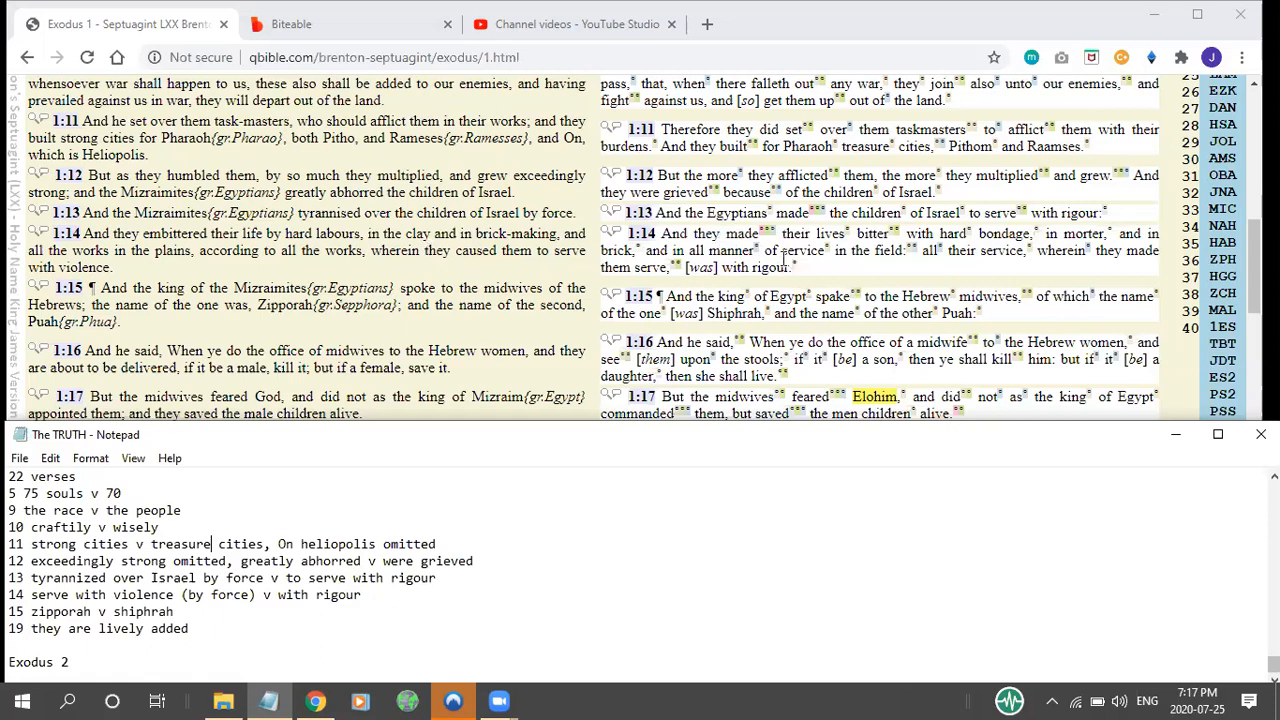
mouse_move(550, 278)
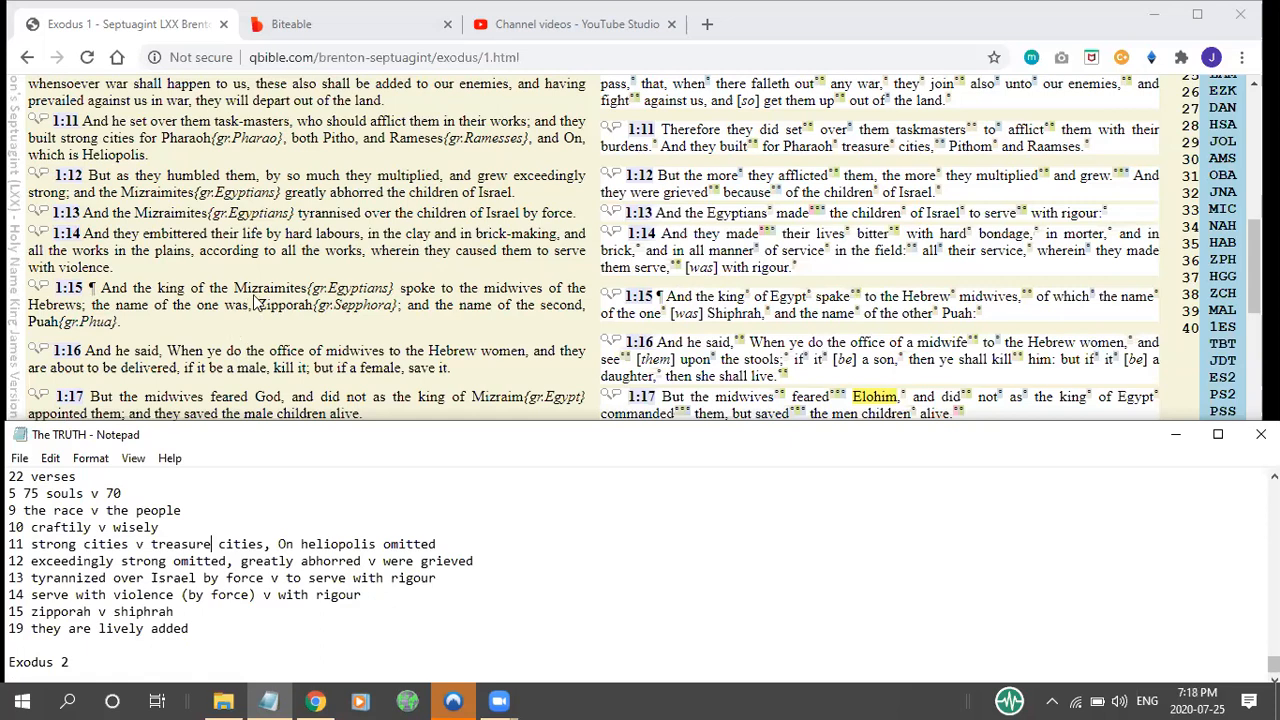
mouse_move(665, 320)
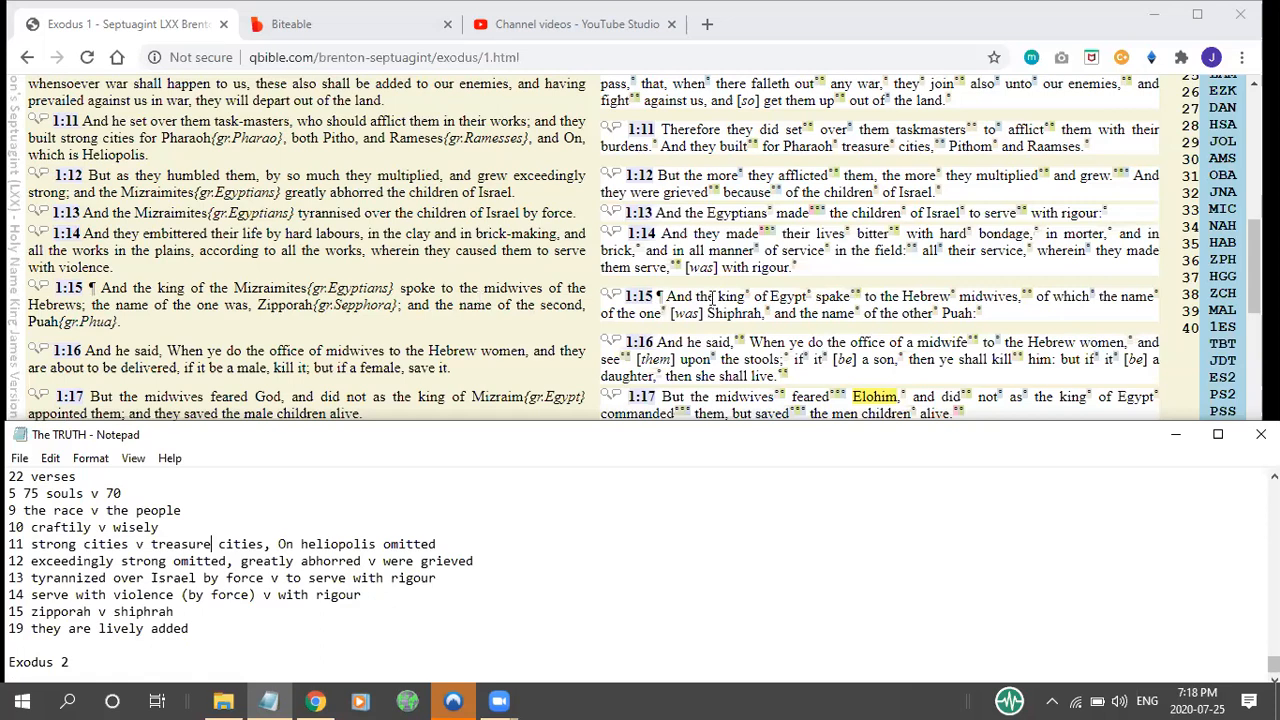
mouse_move(275, 272)
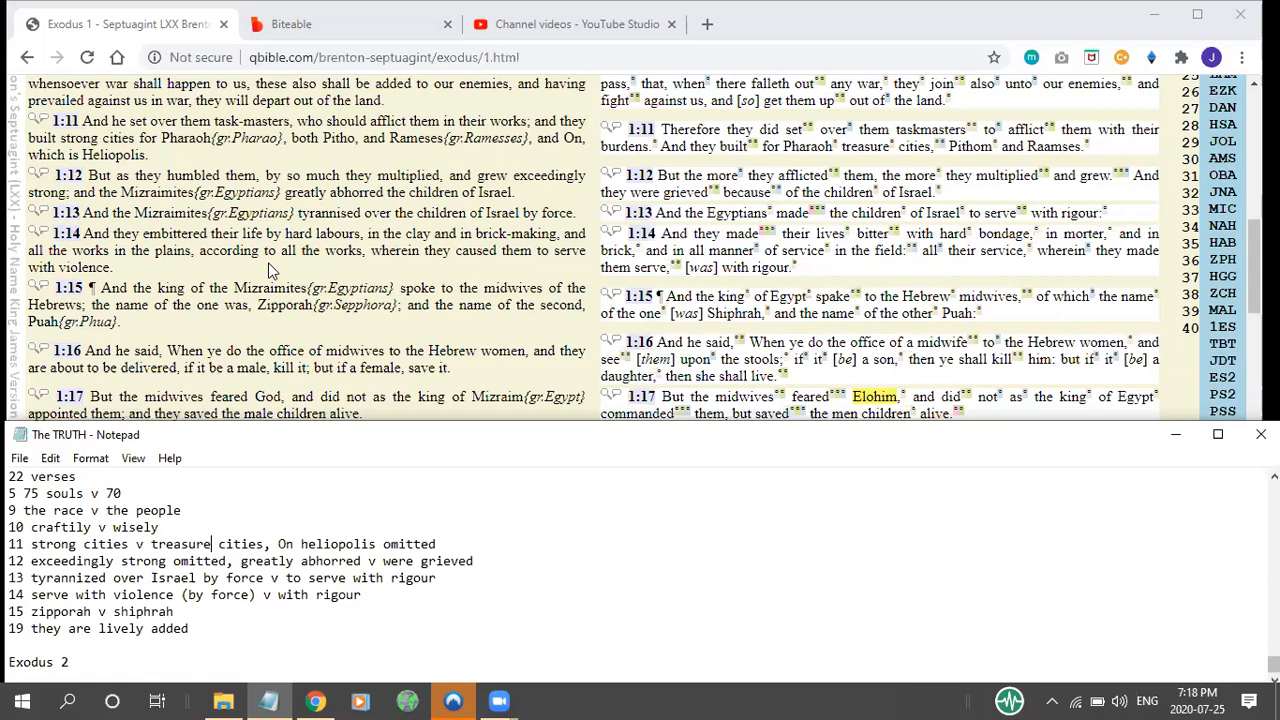
mouse_move(260, 304)
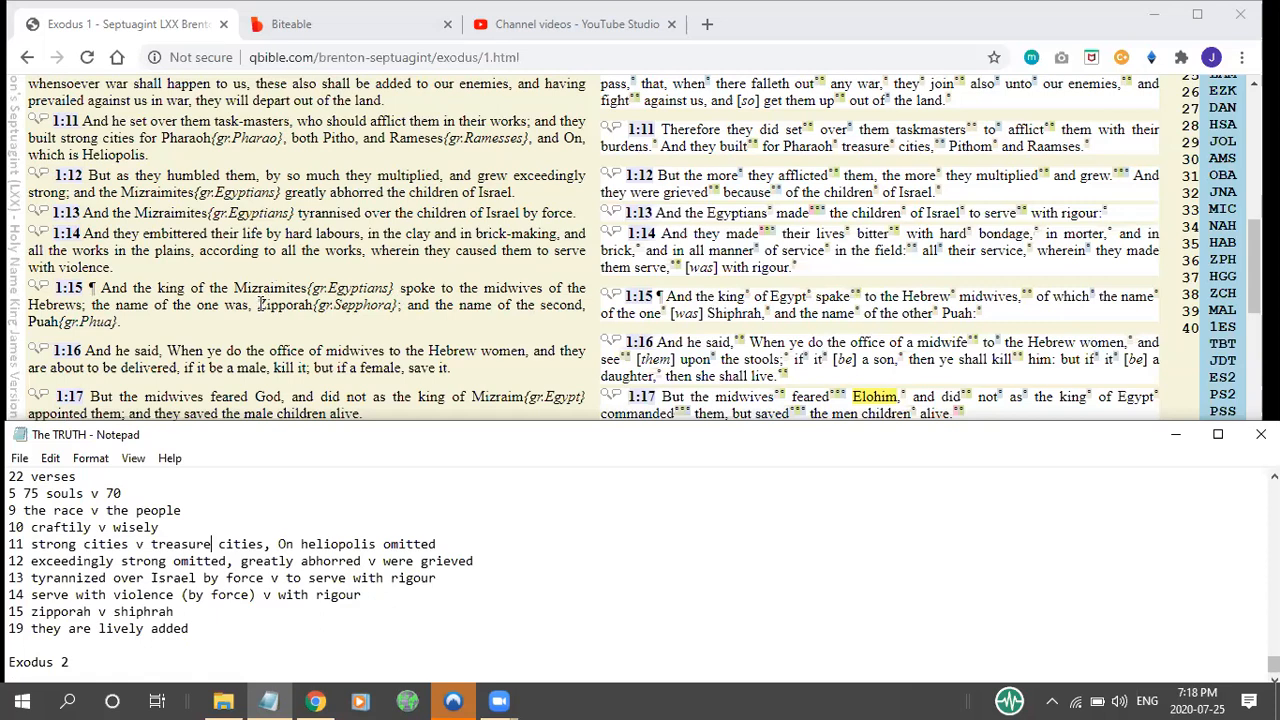
scroll("down", 3)
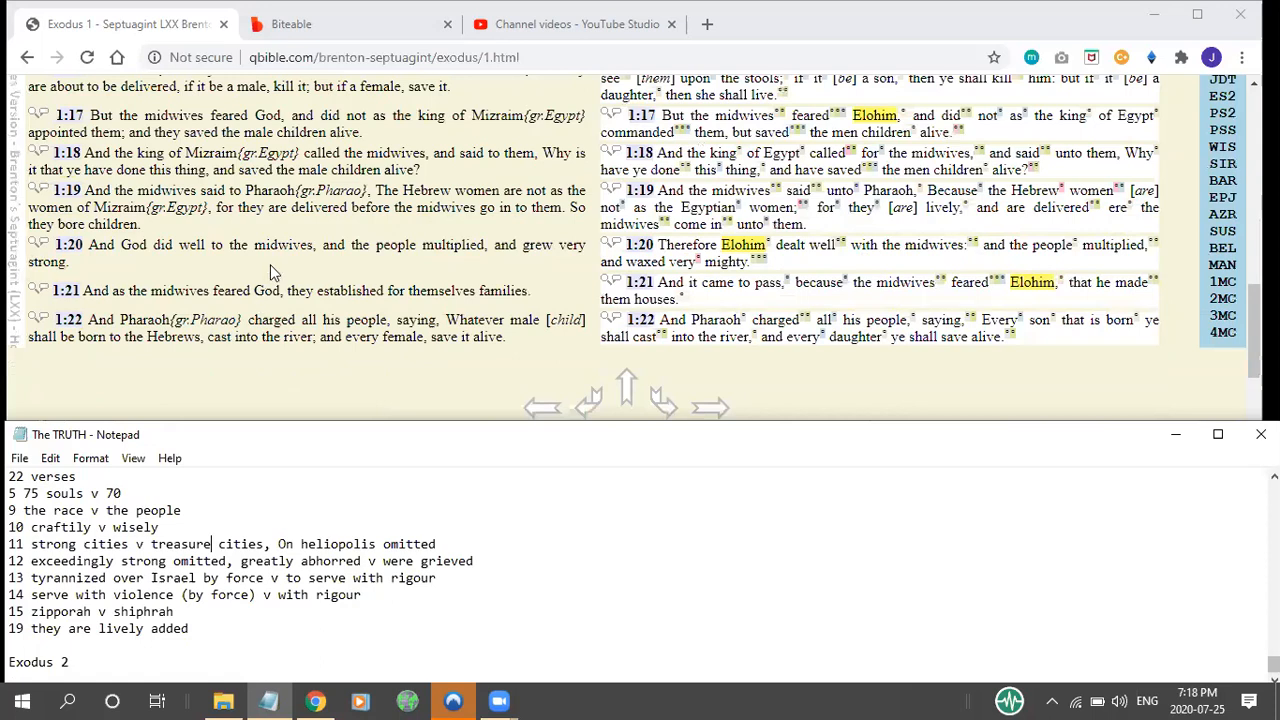
mouse_move(325, 205)
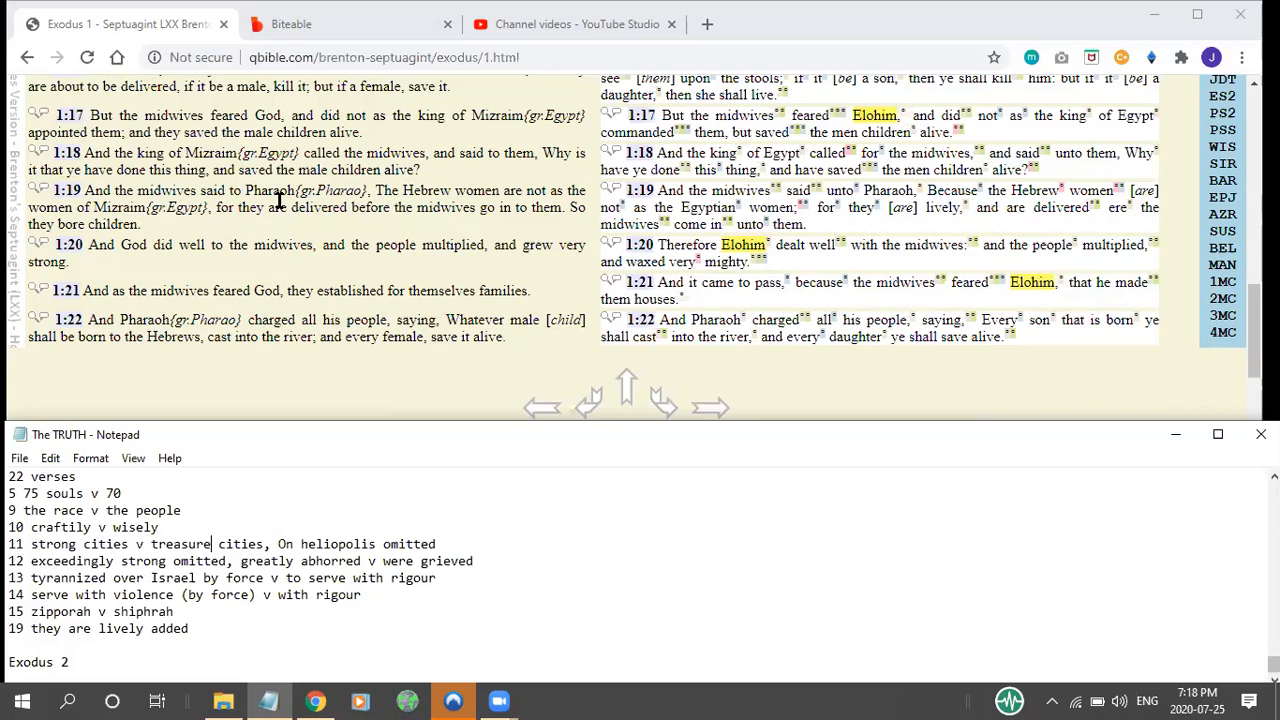
mouse_move(429, 291)
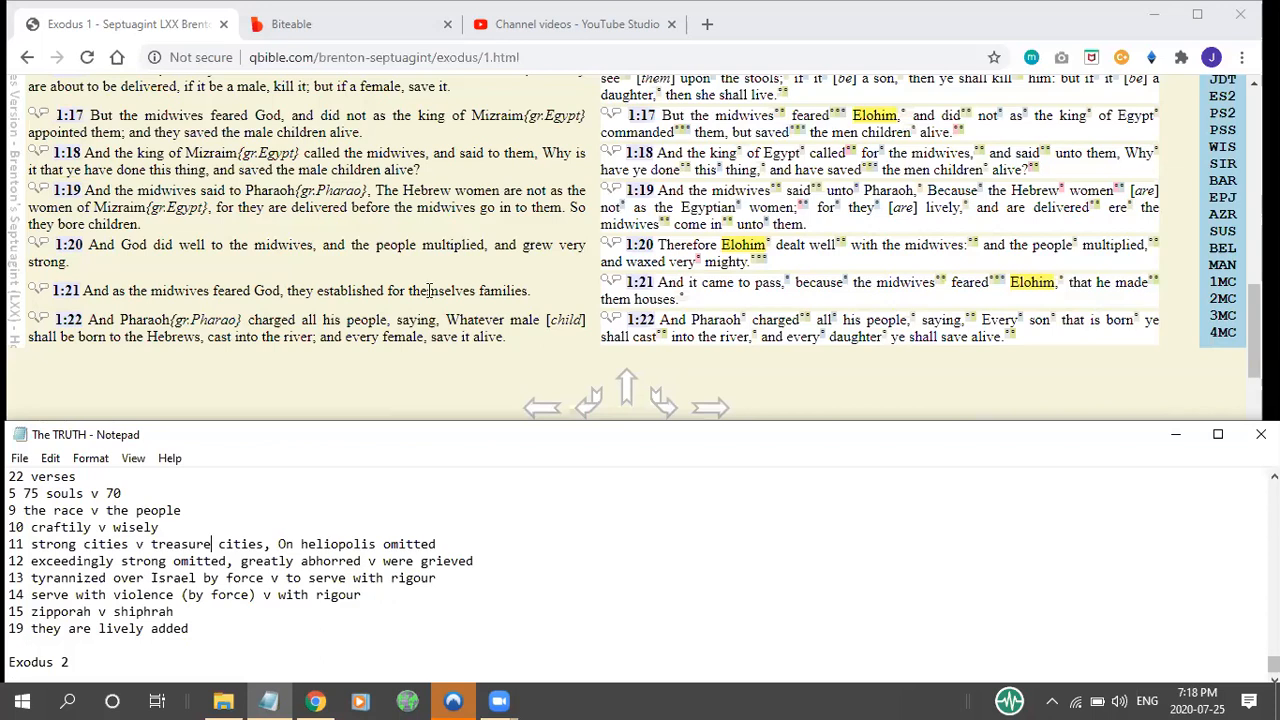